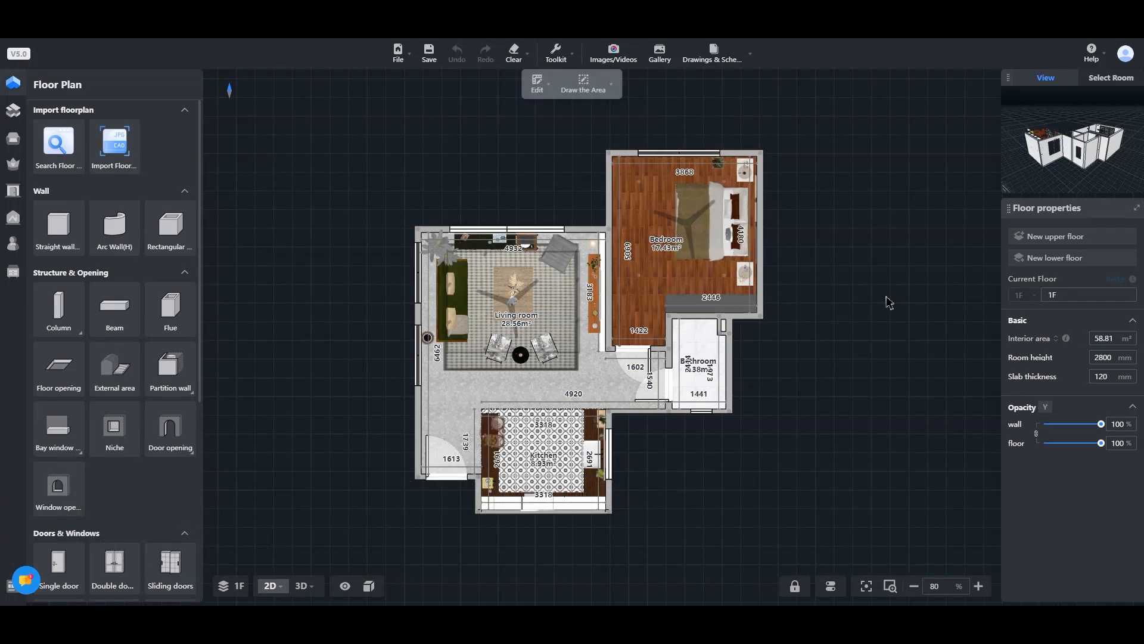
Step: Switch the furnished ground-floor plan to the 3D model view
click(302, 586)
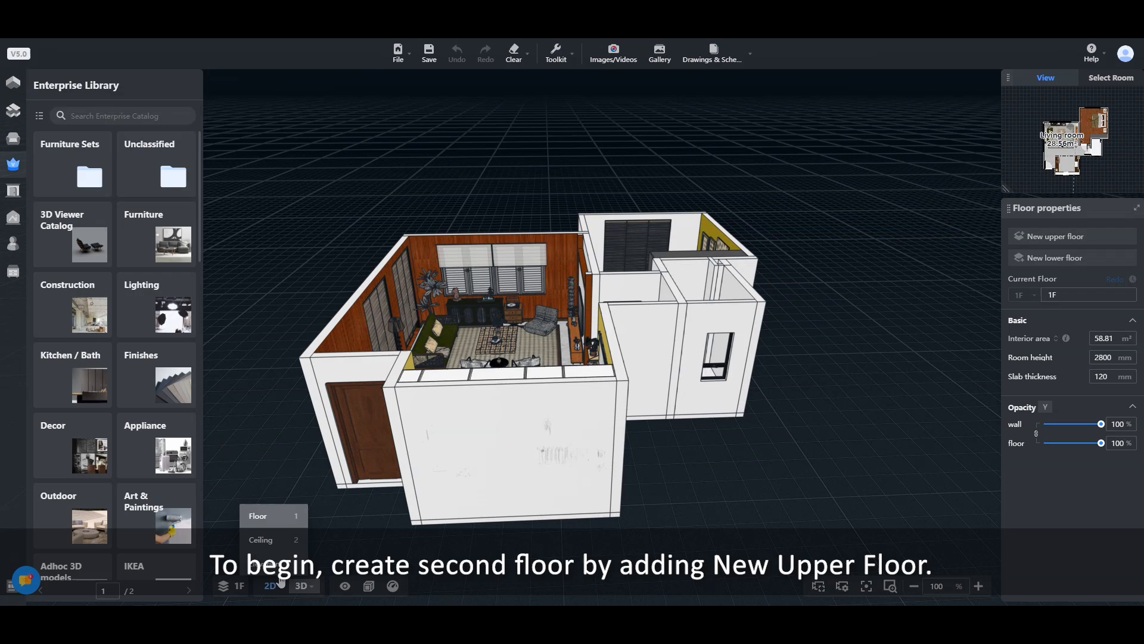
Step: Back in 2D, create upper floor 2F copying the house structure
click(271, 585)
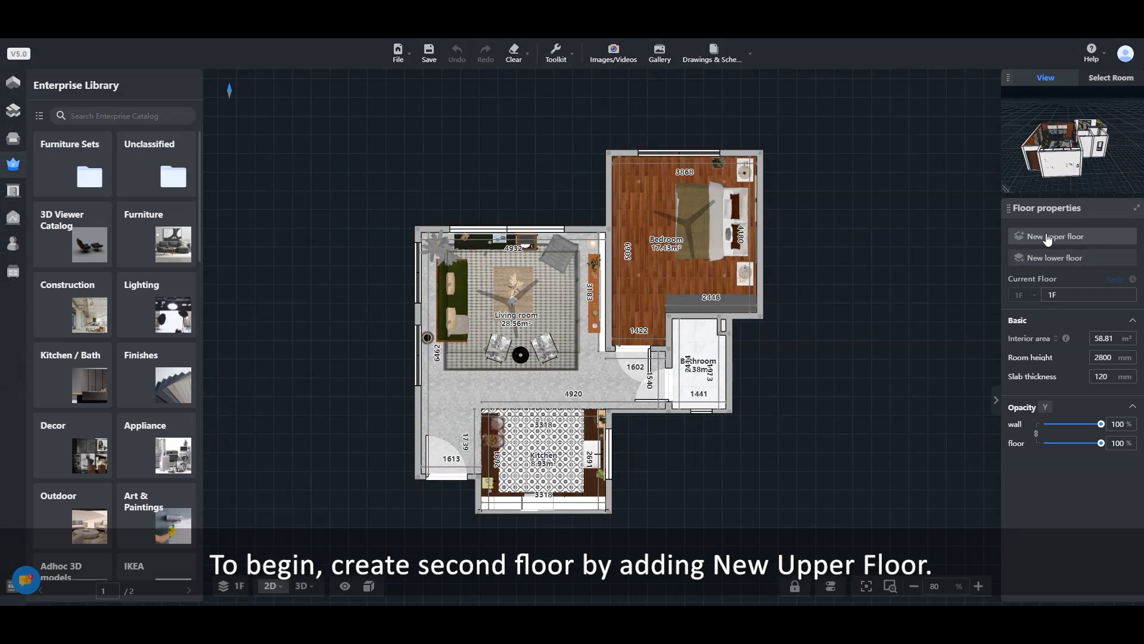
click(1054, 236)
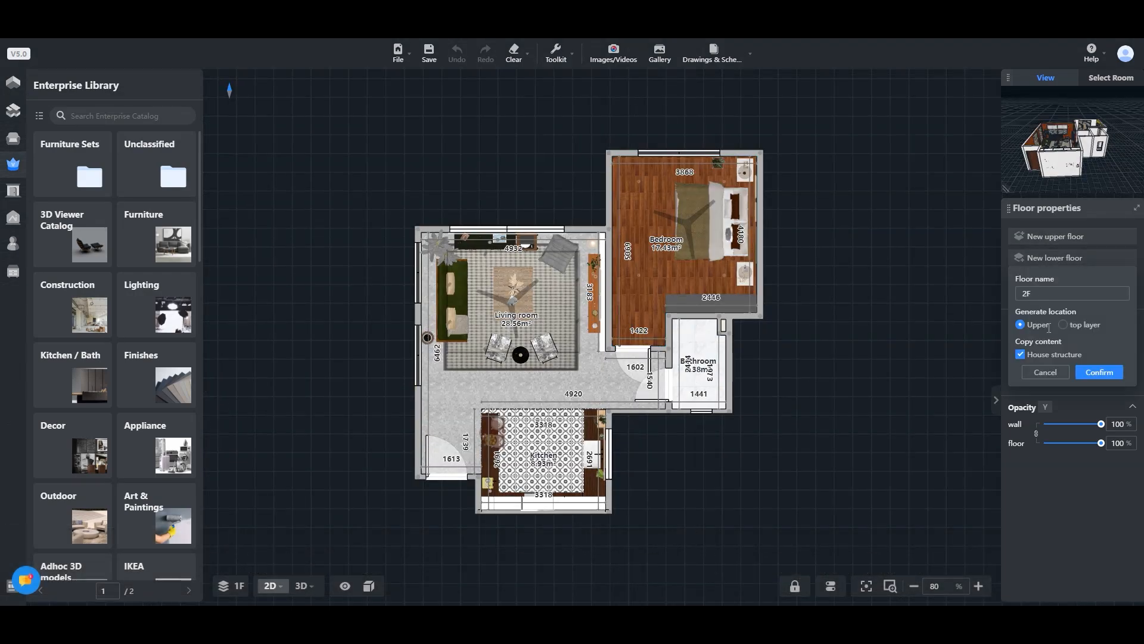
click(1098, 372)
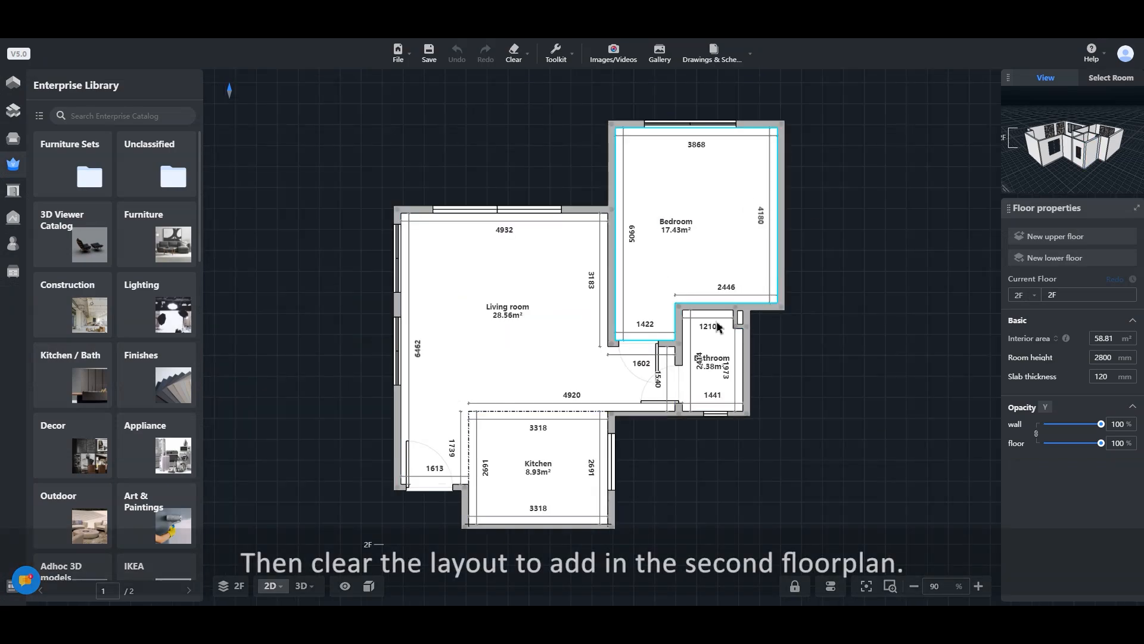
Step: Clear the 2F canvas down to the blank floor outline and show the design sections
click(513, 52)
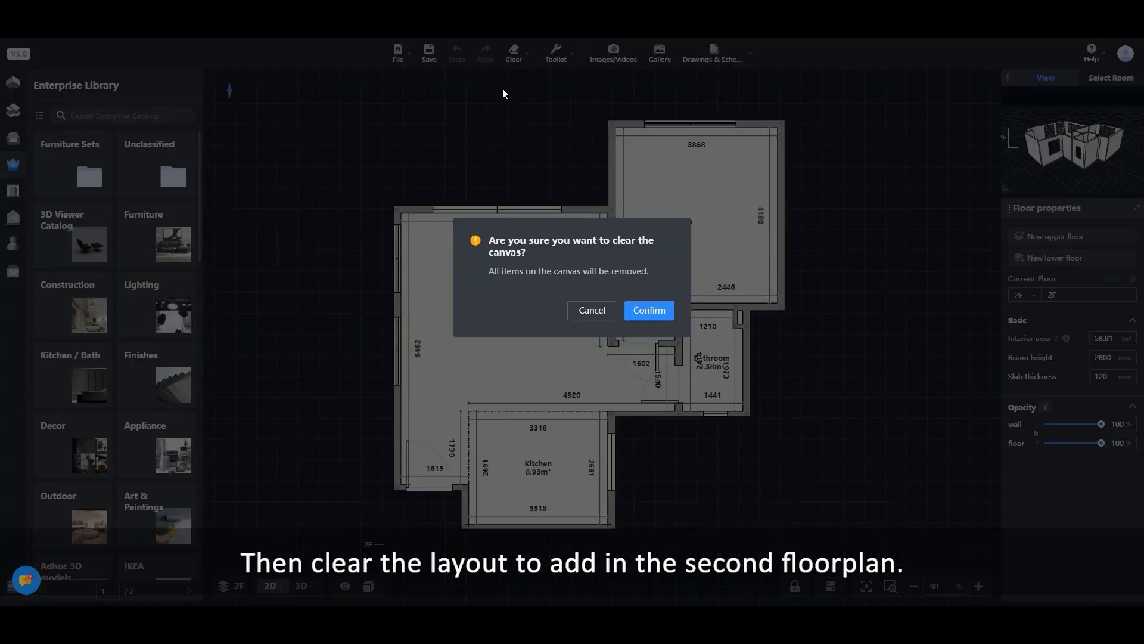
click(648, 310)
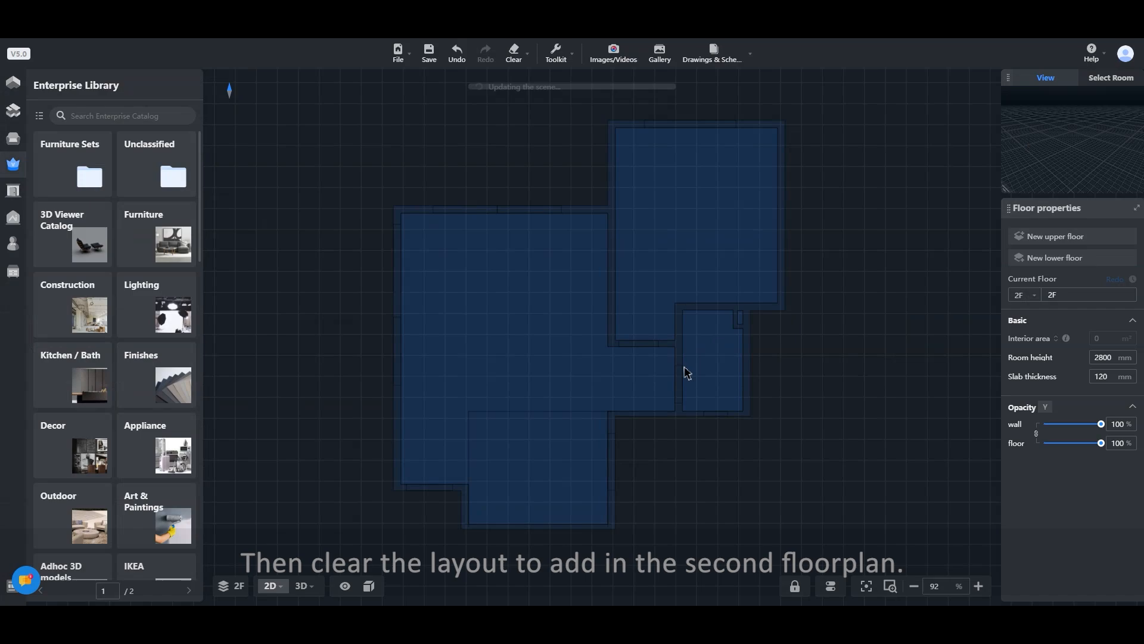
click(12, 83)
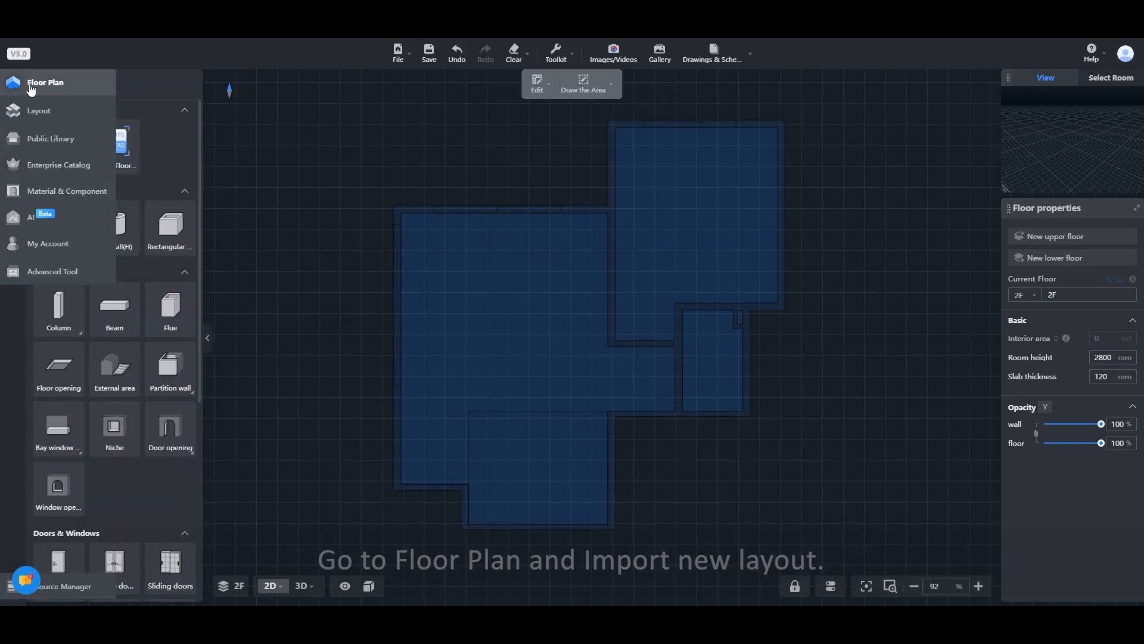
Step: Start a Floor Plan import for 2F and choose the image import method
click(45, 82)
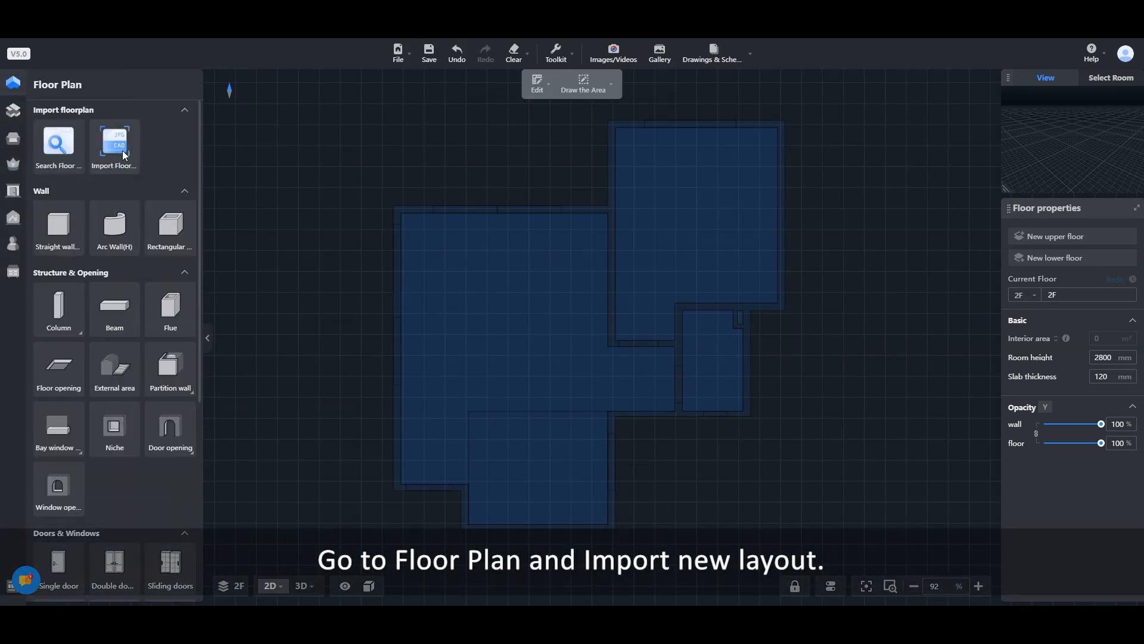
click(113, 141)
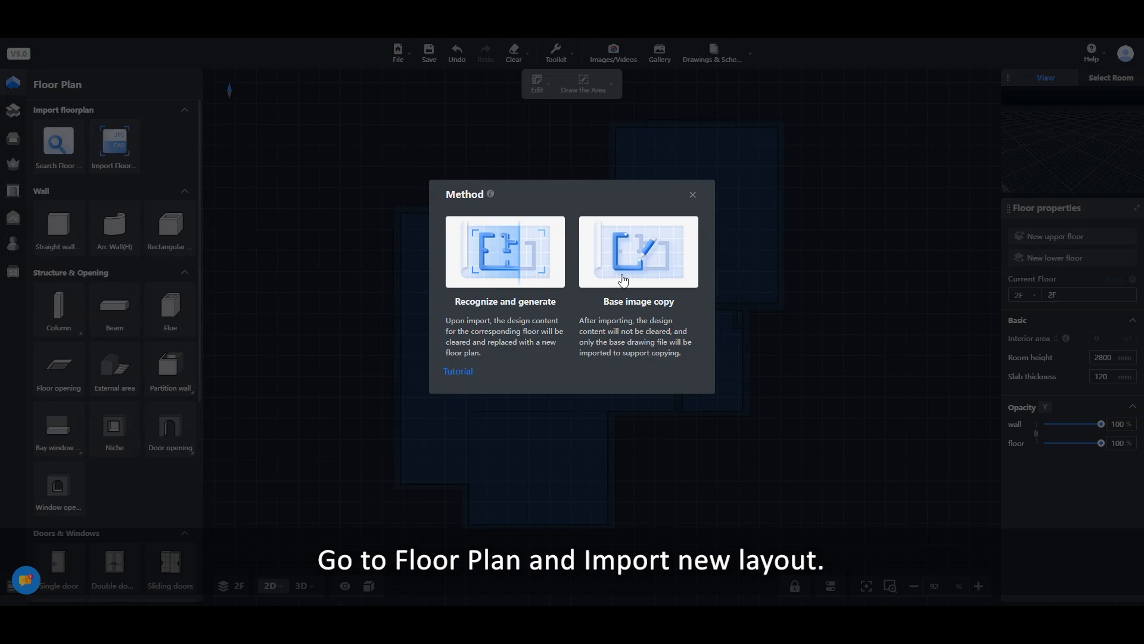
click(505, 251)
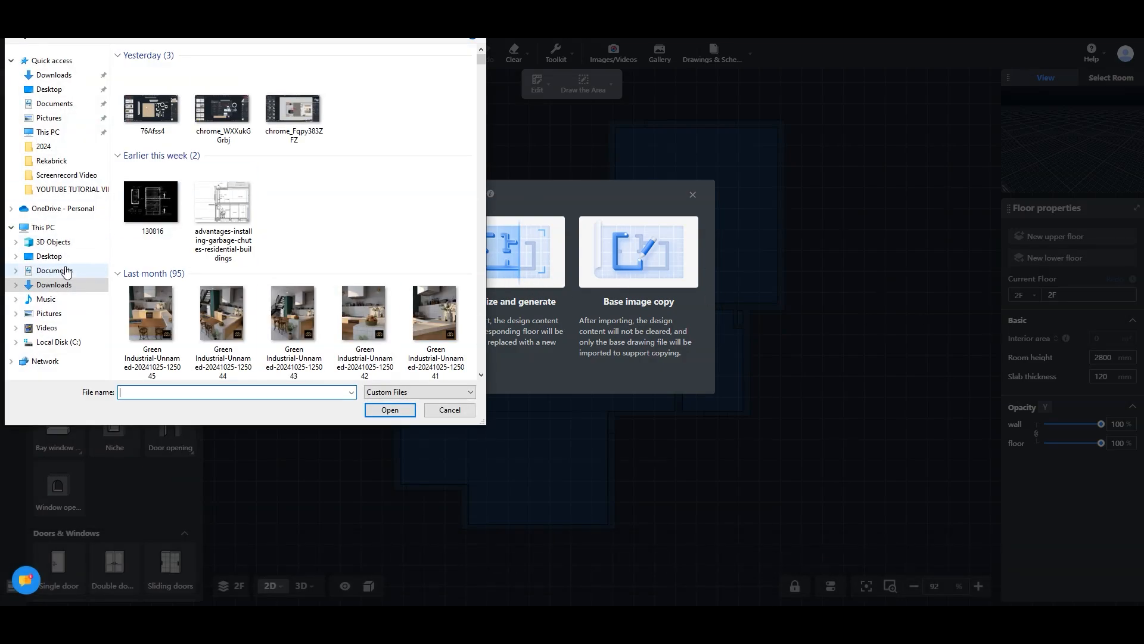
Step: Load the WhatsApp floor plan image from the Desktop into the import
click(48, 256)
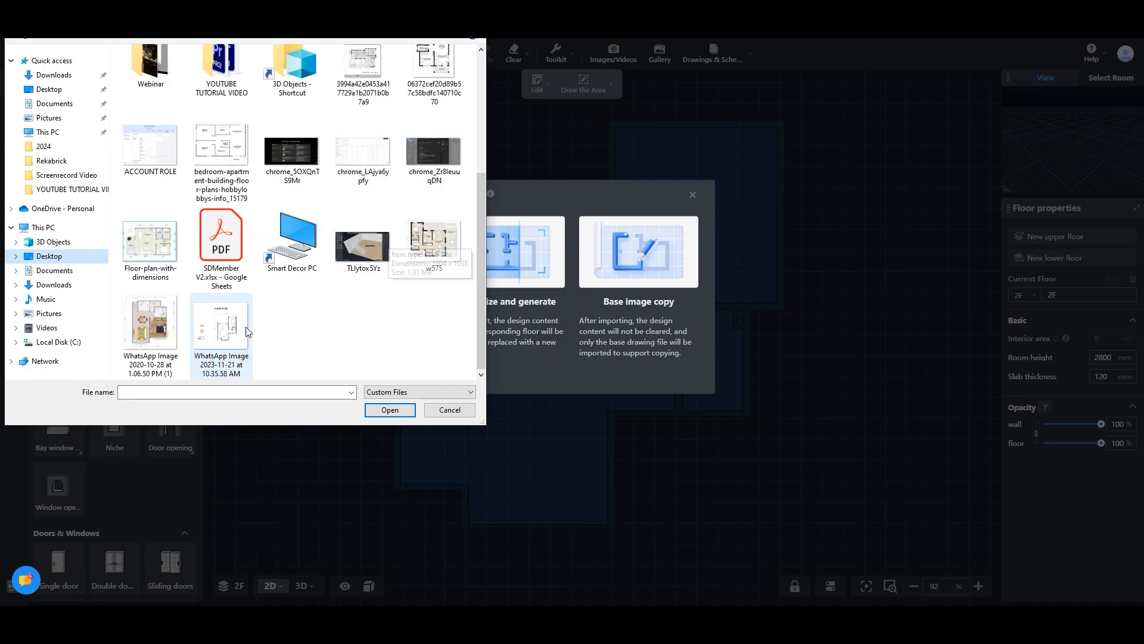
click(222, 325)
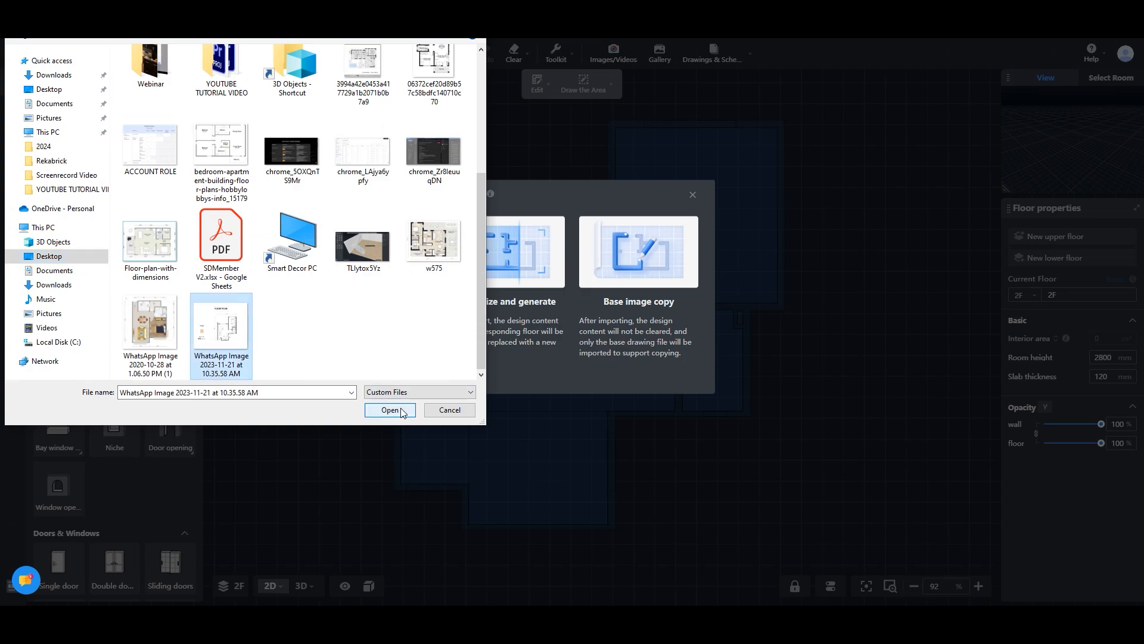
click(391, 409)
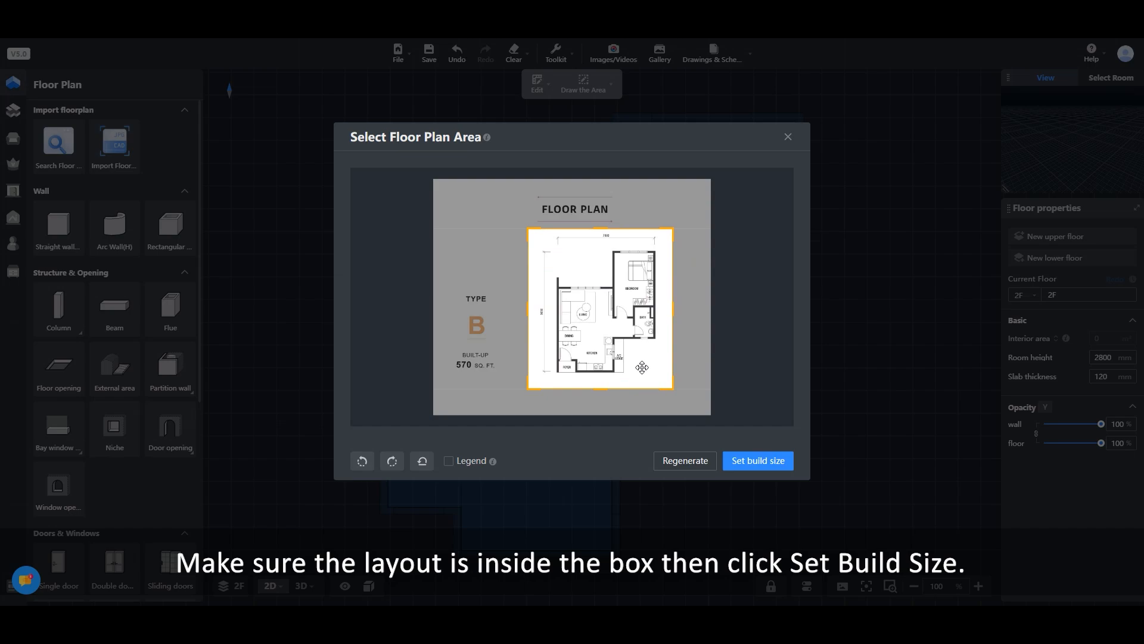
Step: Accept the cropped plan area and proceed to Set build size
click(758, 460)
text(7800)
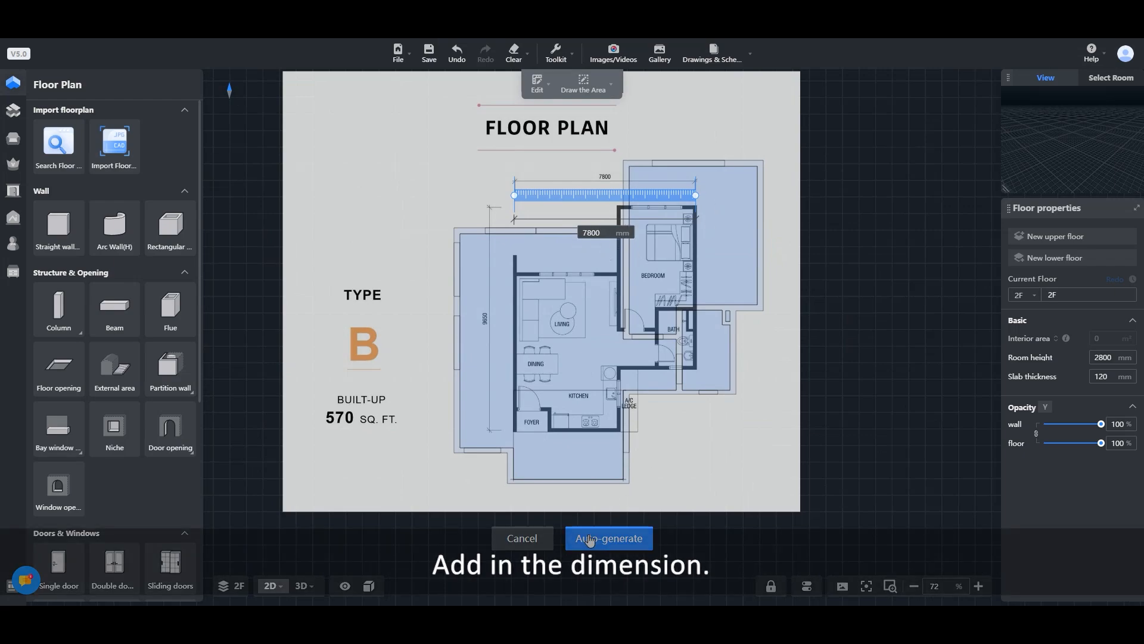
Step: Auto-generate the 2F walls and rooms from the 7800 mm scaled plan
click(609, 538)
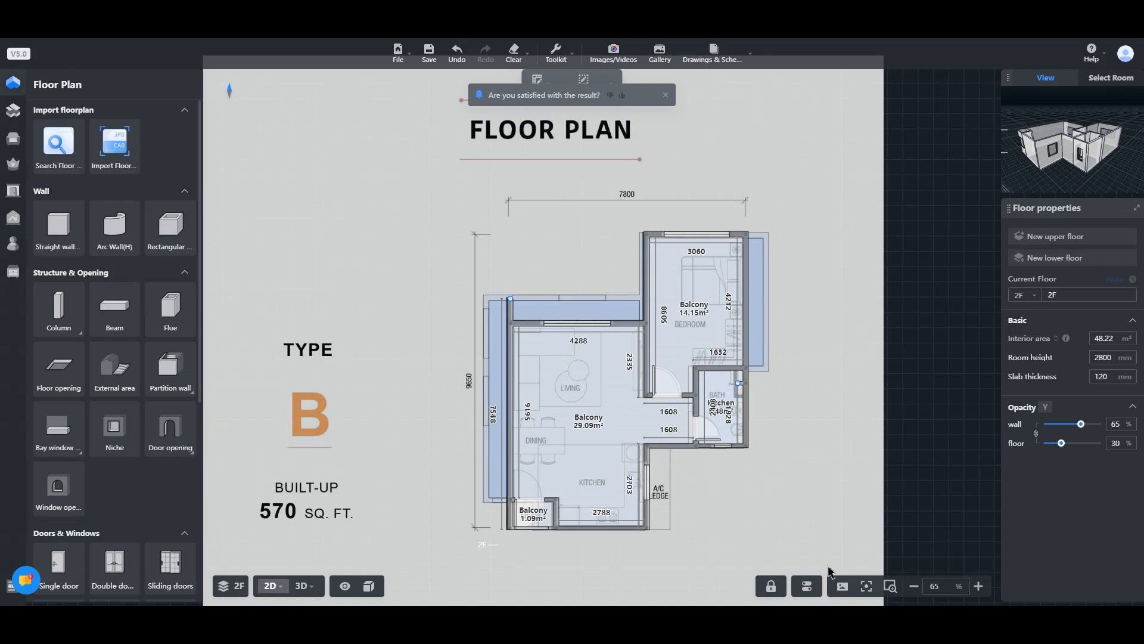
Step: Hide the basemap image, cancel the delete prompt, and bring up the Toolkit
click(806, 586)
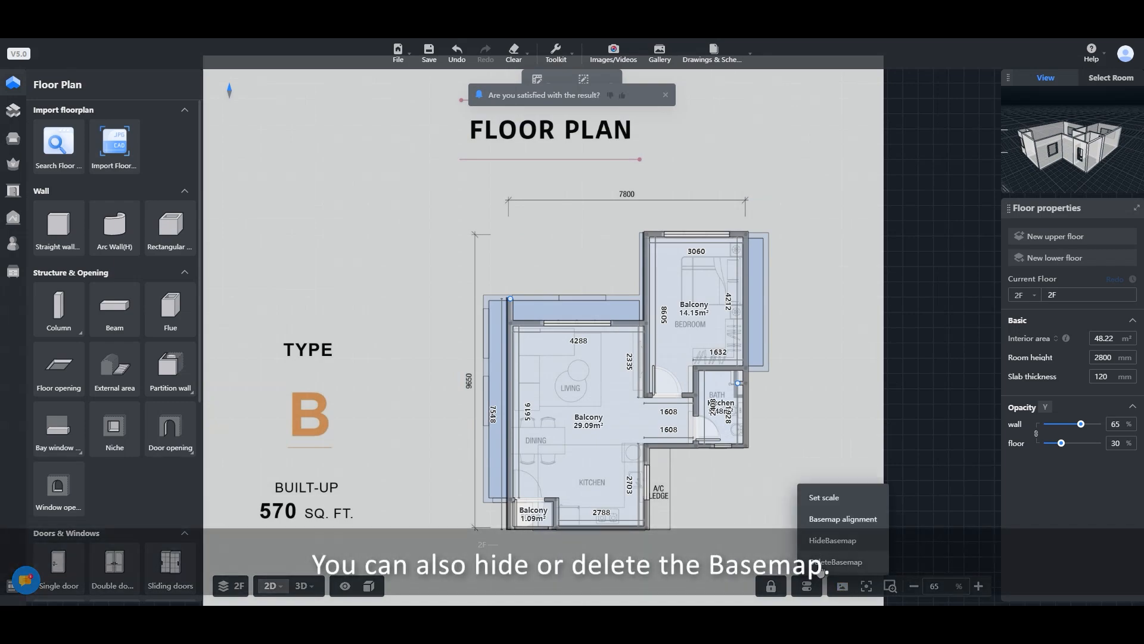
click(831, 540)
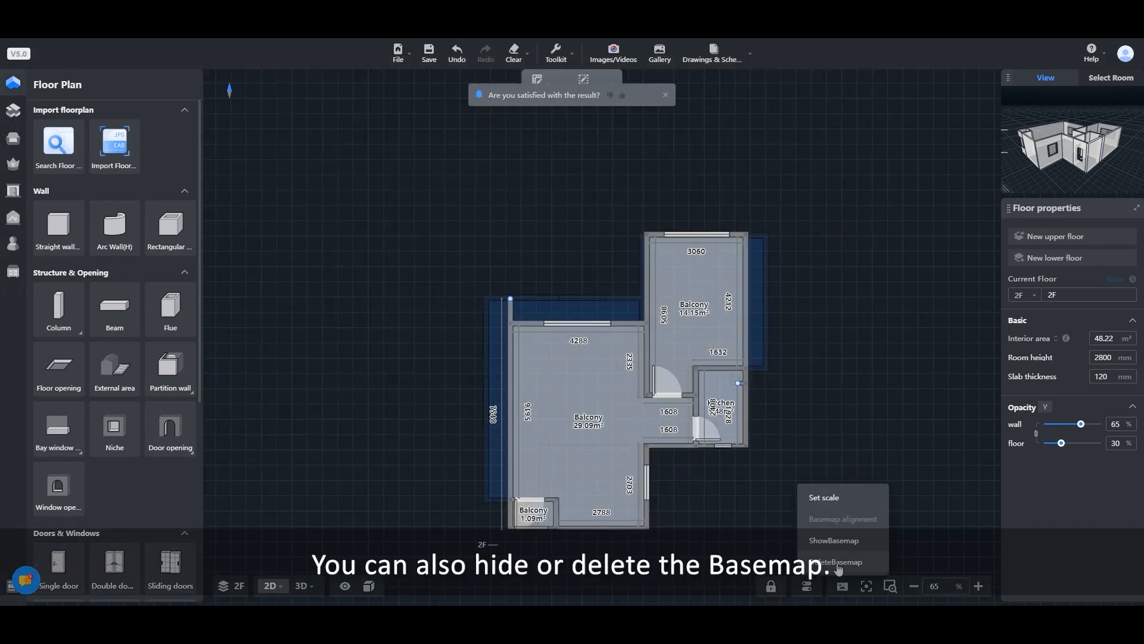
click(840, 561)
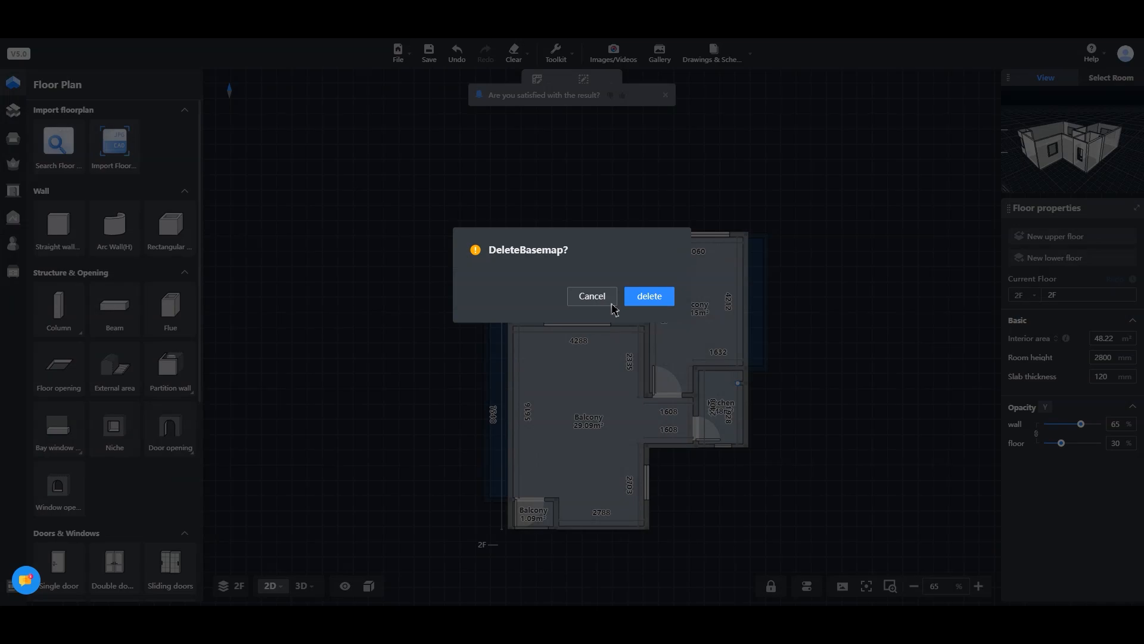
click(647, 296)
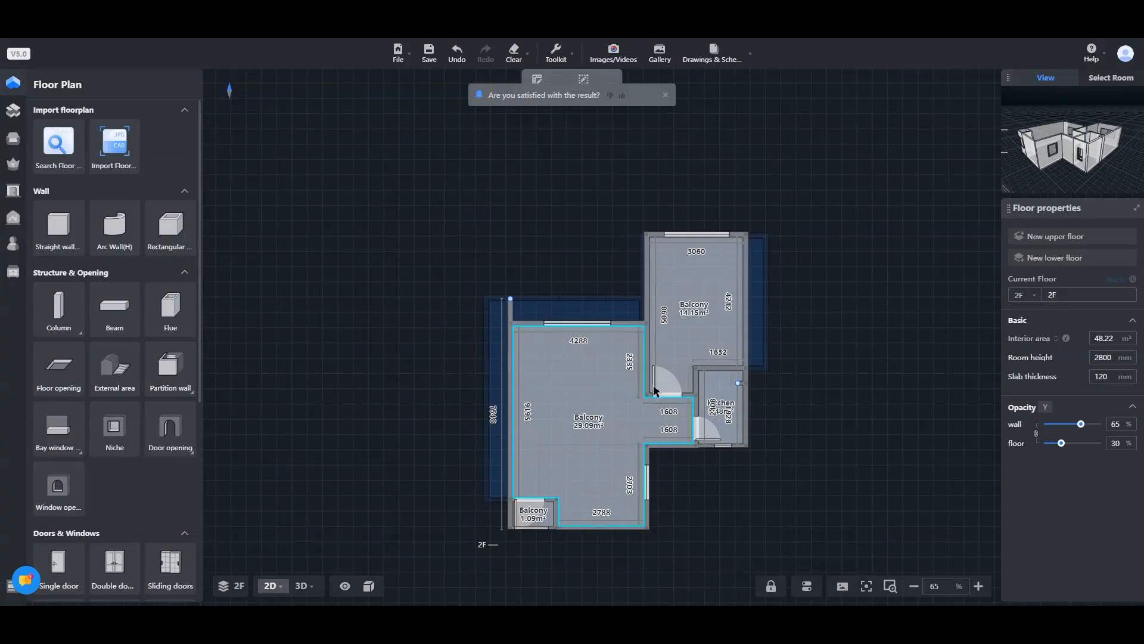
click(555, 51)
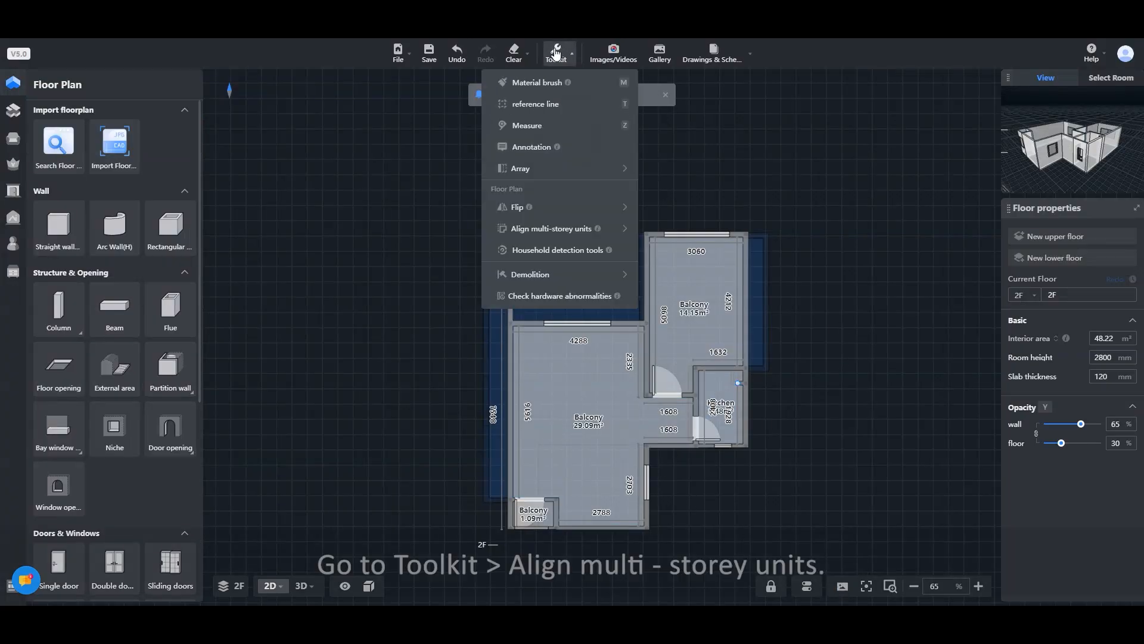
mouse_move(551, 229)
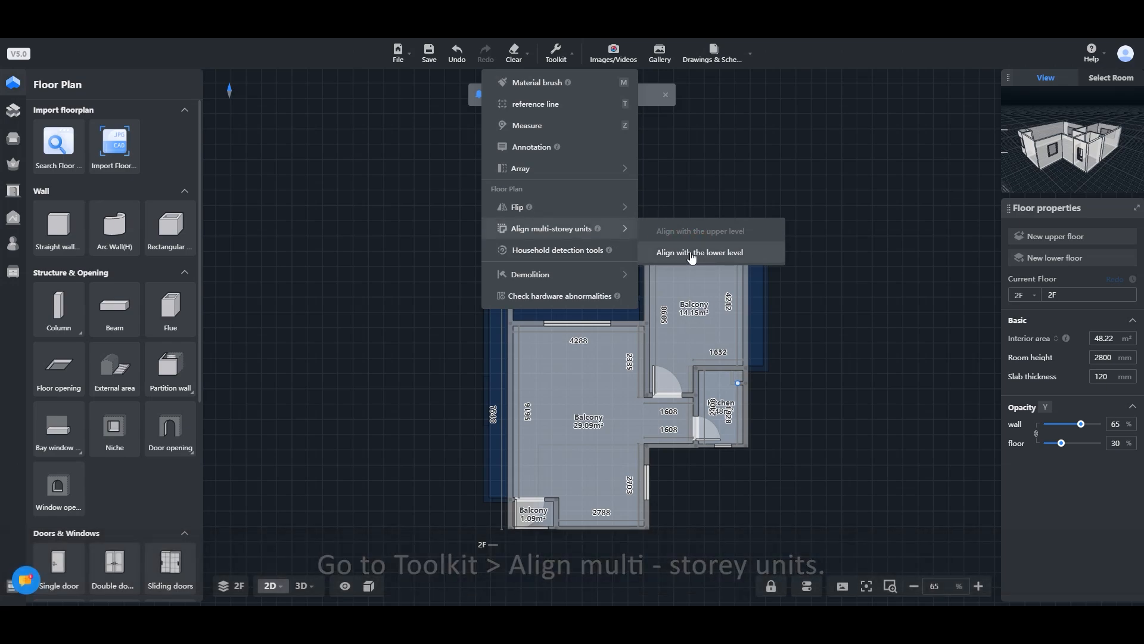
Step: Align the second floor with the lower level via Align multi-storey units
click(699, 253)
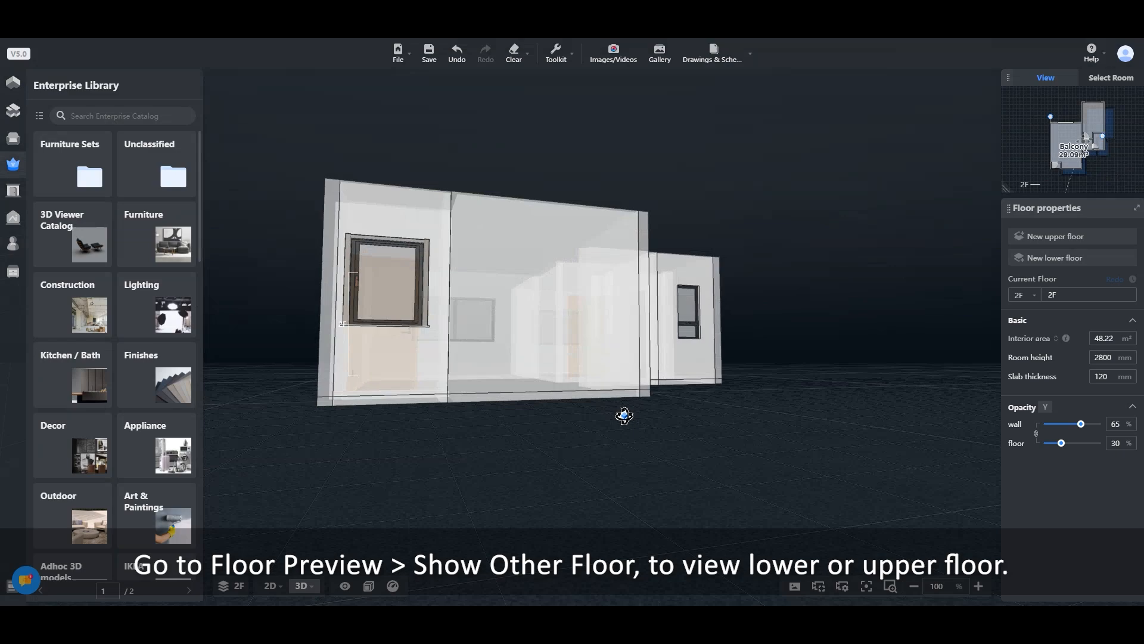
Step: Enable Show Other Floor in the floor preview so both levels display together
click(223, 586)
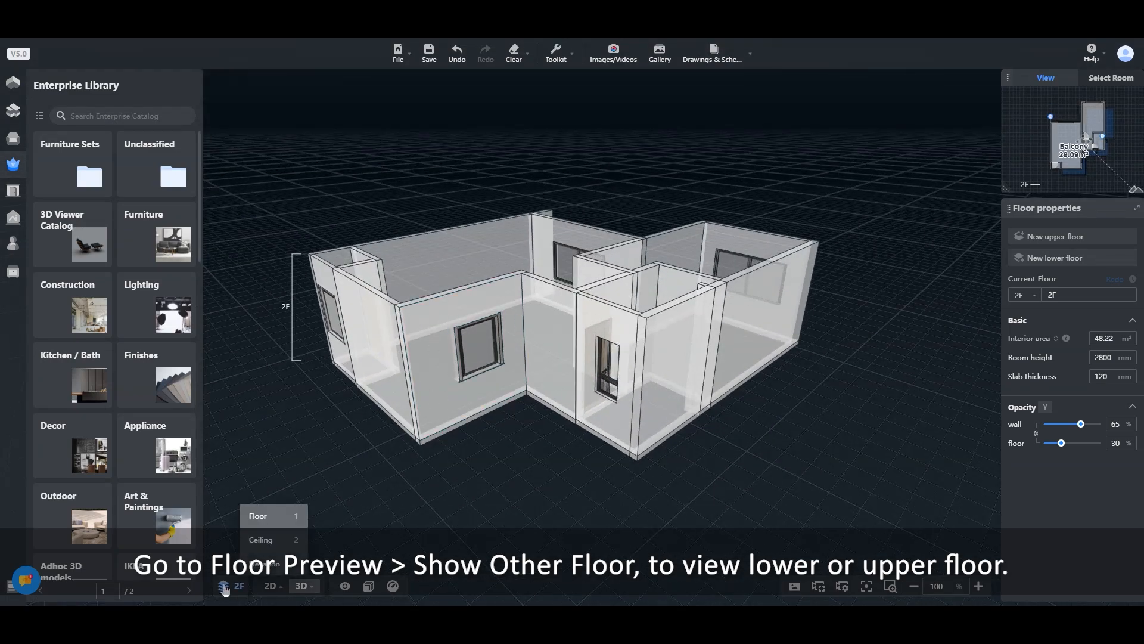
click(239, 589)
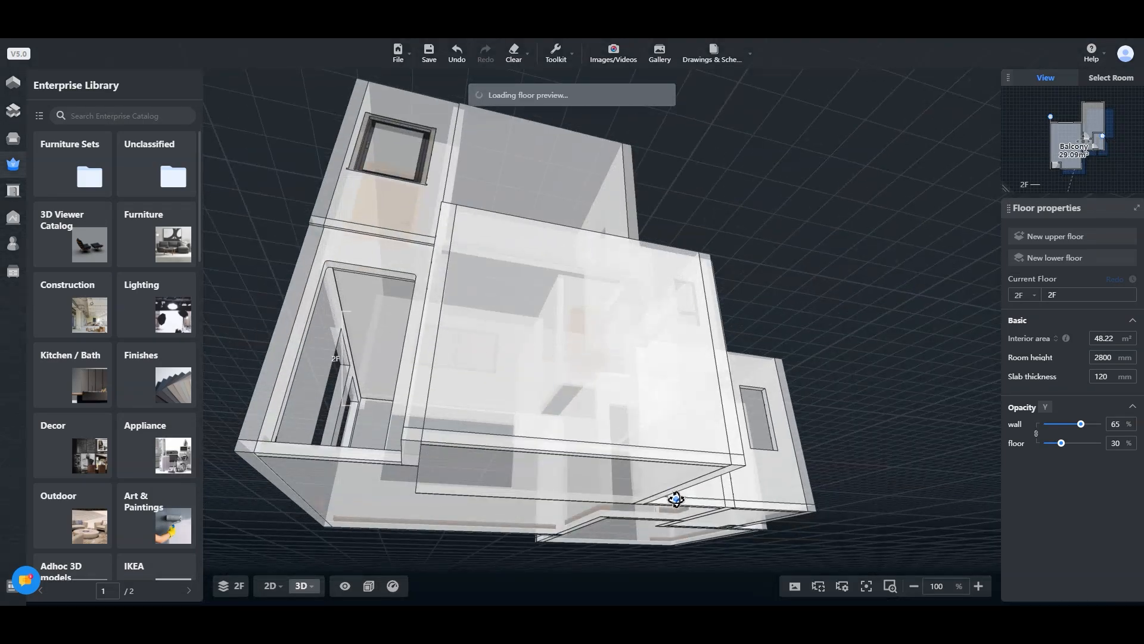
click(270, 585)
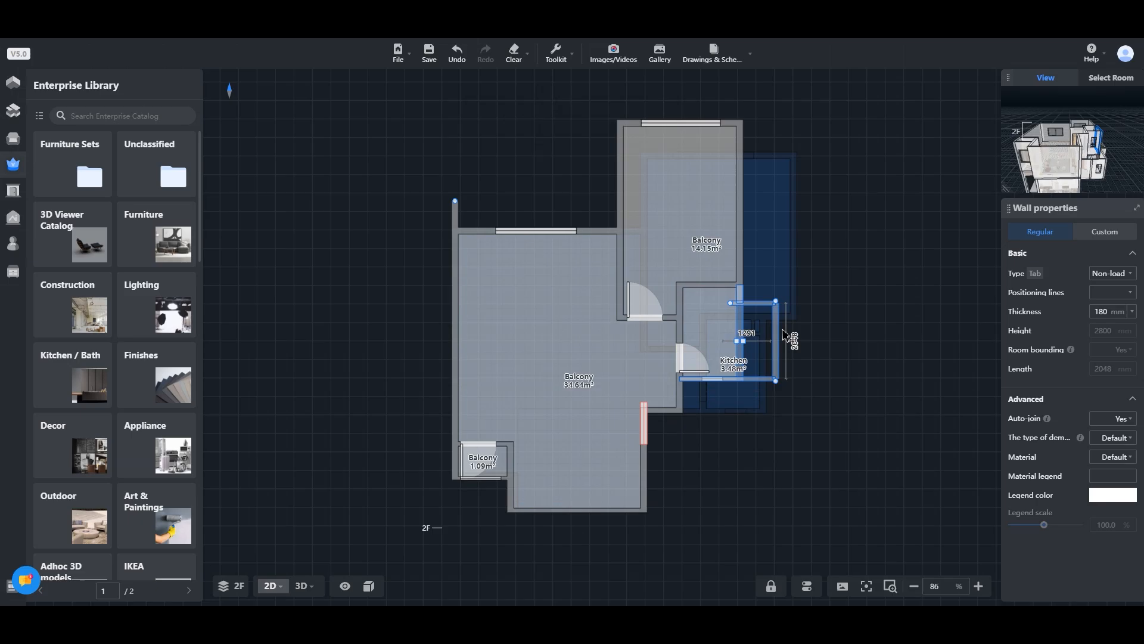
Step: Return to the 2D view of 2F, ending on the tutorial's closing website card
click(302, 586)
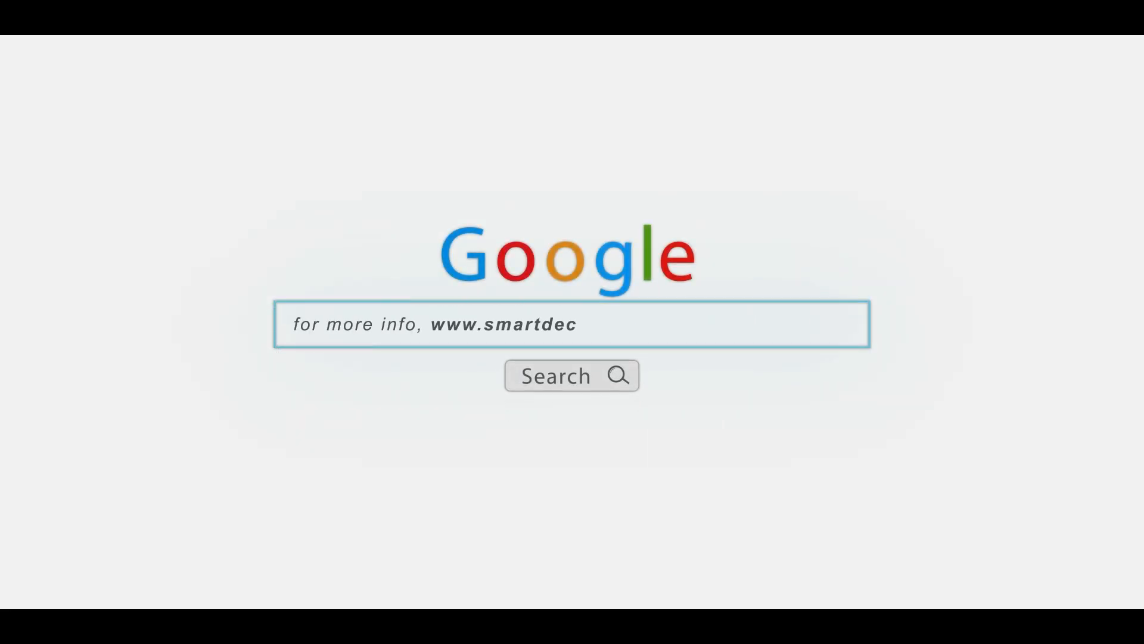
text(ordesign.com)
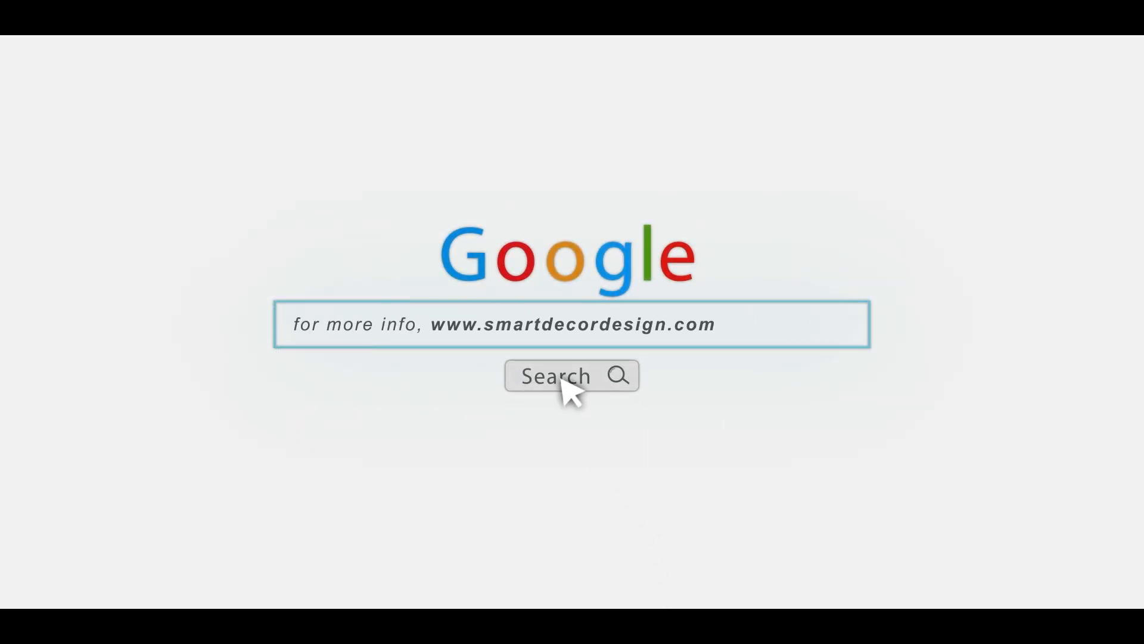